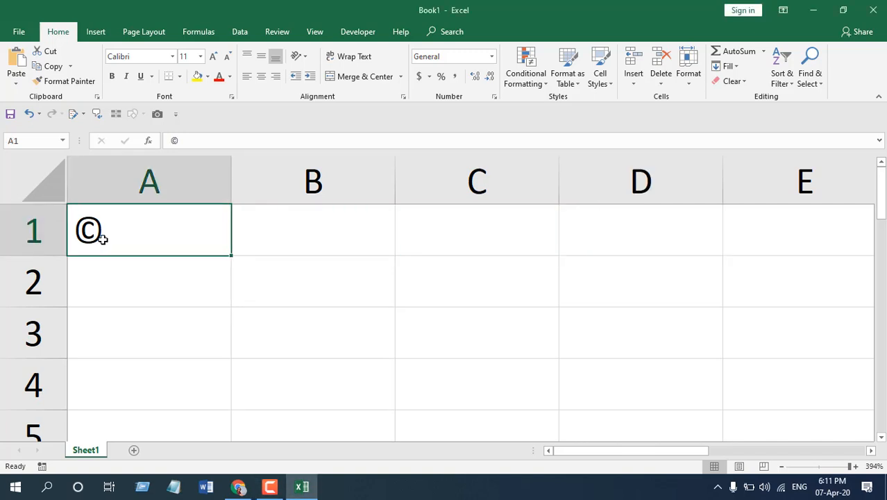
Step: Select cell B1 as the target for the next copyright symbol
{"action": "left_click", "coordinate": [314, 231]}
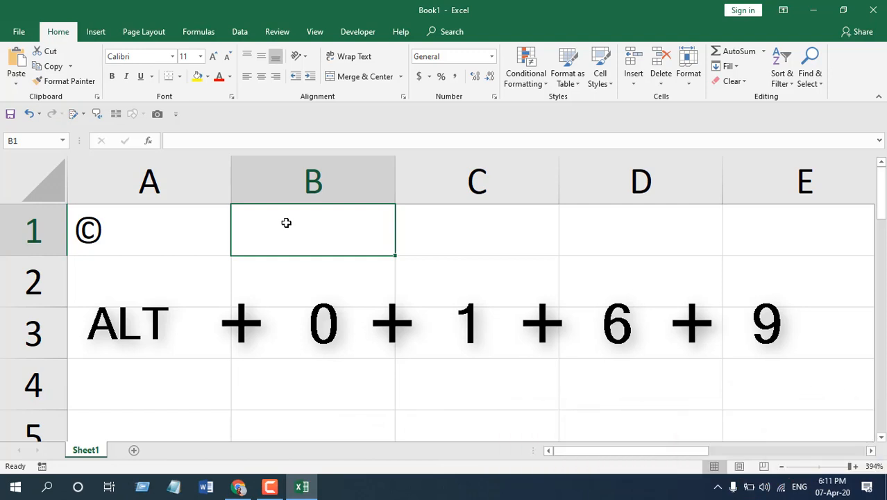
Step: Enter a © in cell B1 using the Alt+0169 code
{"action": "type", "text": "©"}
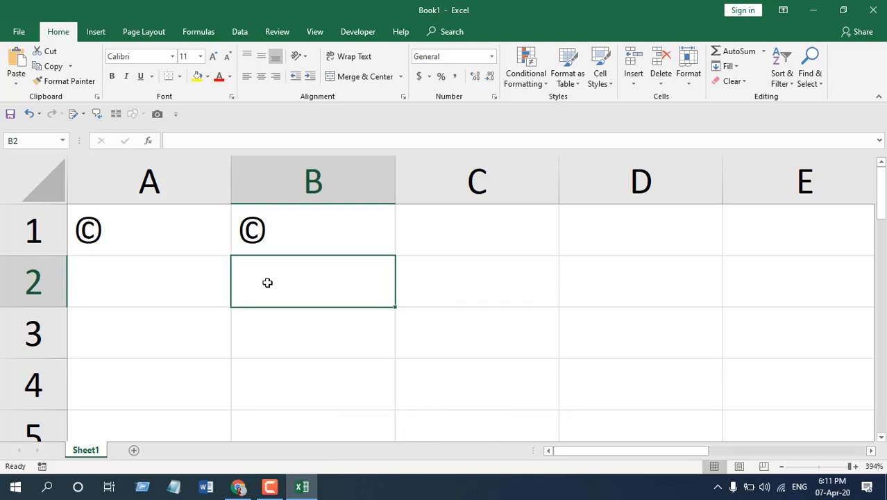
Step: Enter the formula =CHAR(169) in B2 to produce a © symbol
{"action": "type", "text": "=CH"}
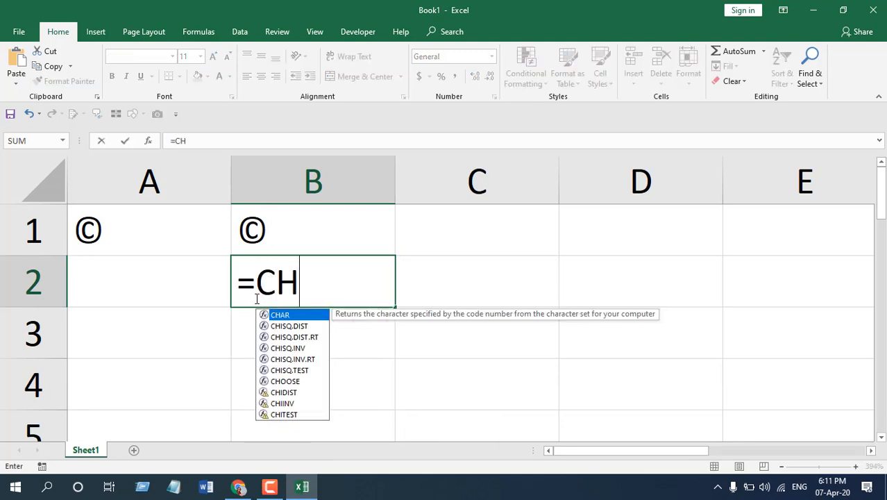
{"action": "type", "text": "AR("}
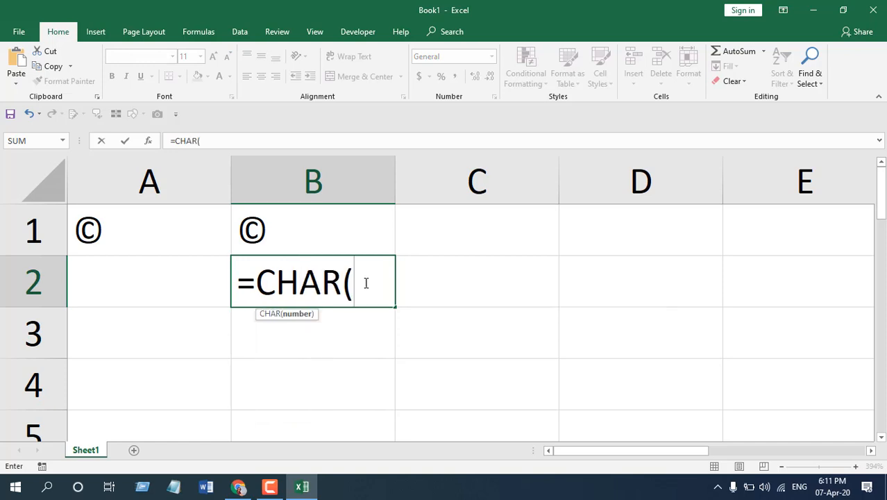
{"action": "type", "text": "16"}
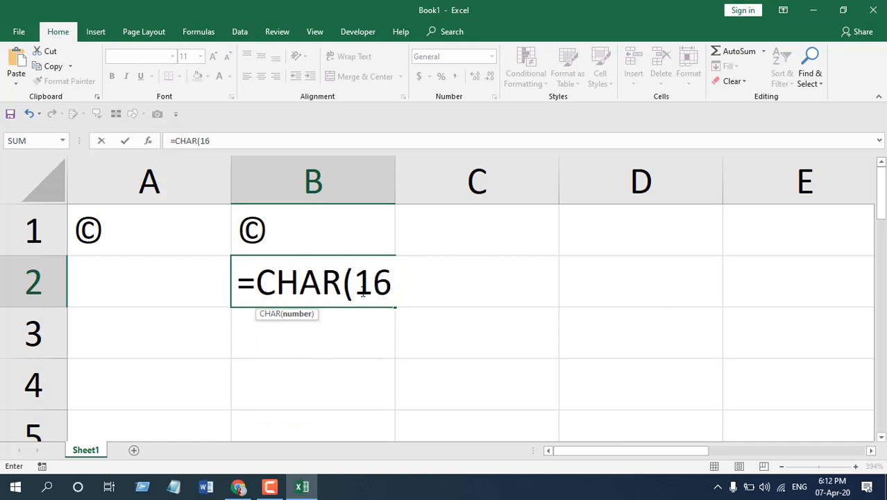
{"action": "key", "text": "enter"}
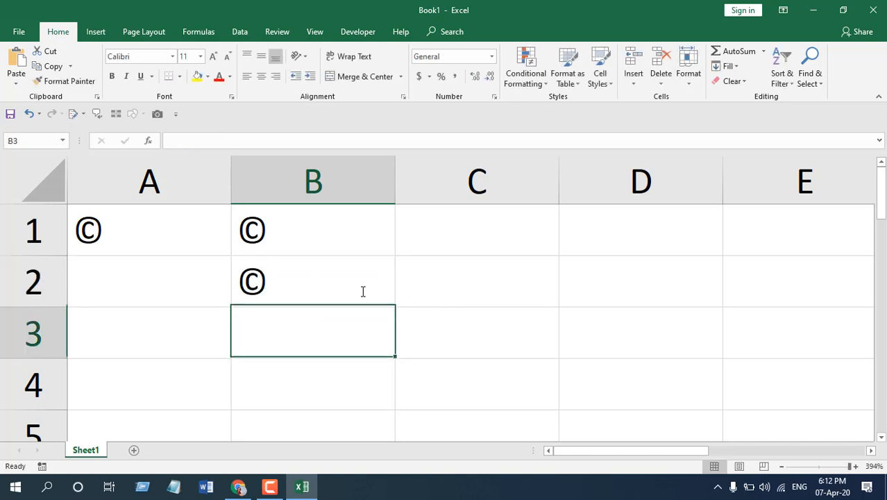
Step: Start typing the (c AutoCorrect shorthand into cell B3
{"action": "left_click", "coordinate": [314, 280]}
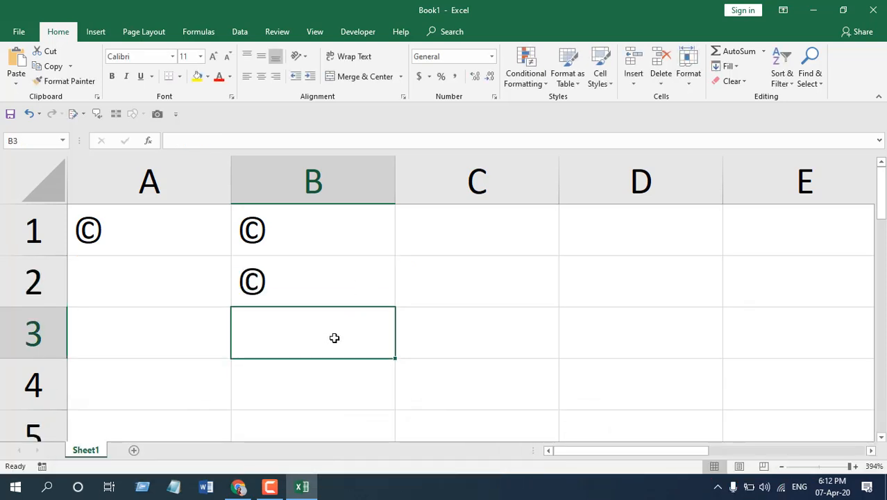
{"action": "type", "text": "("}
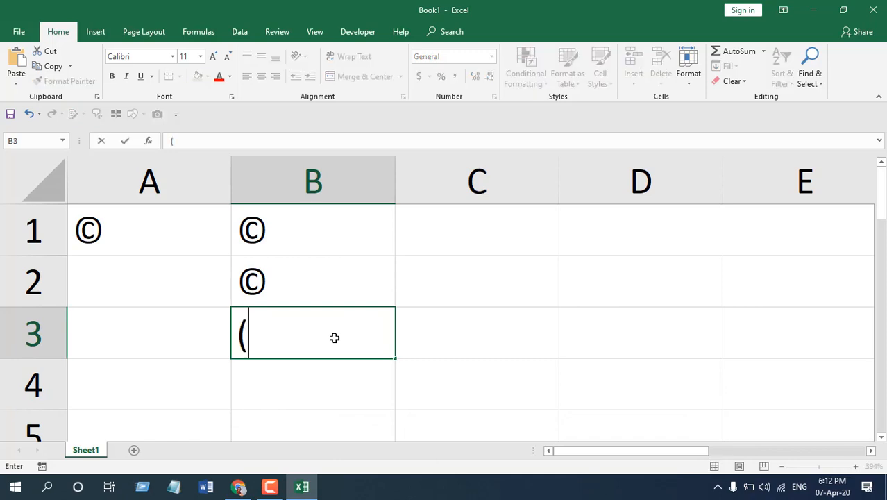
{"action": "type", "text": "c"}
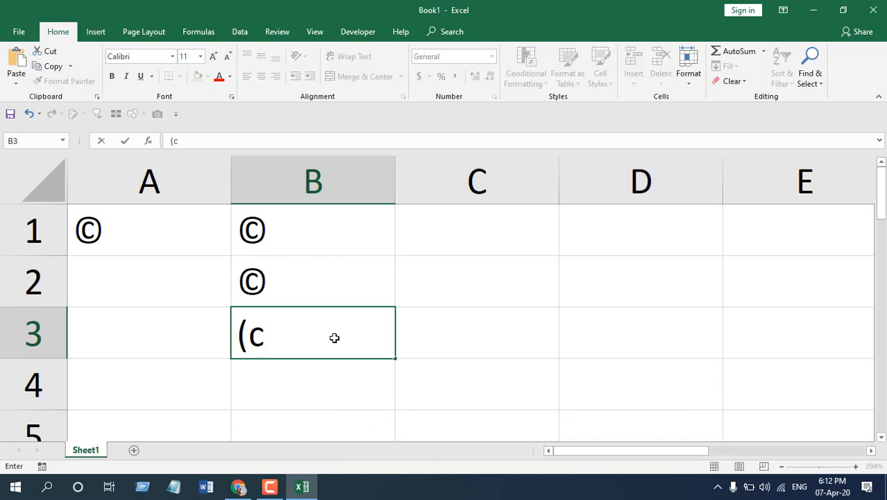